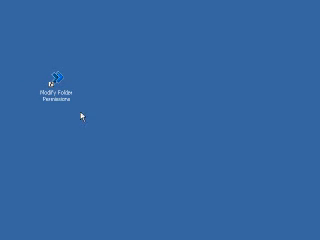
# Launch the Modify Folder Permissions wizard and accept the Web Workflow profile
pyautogui.doubleClick(56, 80)
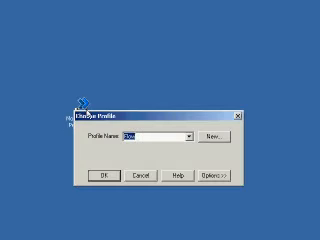
pyautogui.click(104, 172)
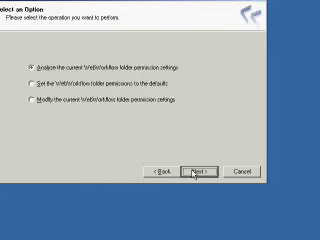
pyautogui.click(192, 170)
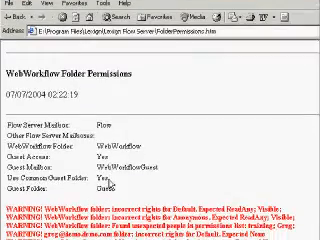
# Scroll down the WebWorkflow Folder Permissions report to its warnings and mailbox access rights table
pyautogui.scroll(-3)
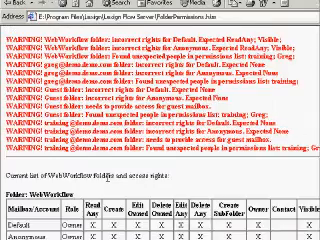
pyautogui.scroll(-3)
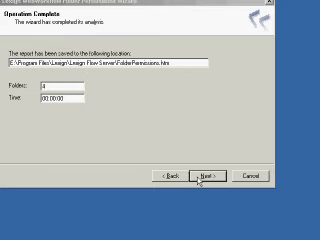
# Proceed past the Operation Complete summary and start the folder permission update to defaults
pyautogui.click(212, 172)
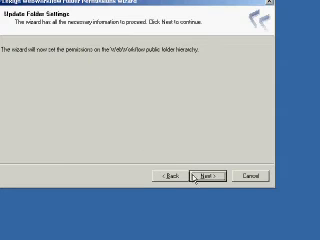
pyautogui.click(196, 174)
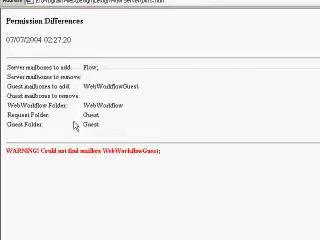
# Scroll down the Permission Differences report to the mailbox changes and missing-mailbox warning
pyautogui.scroll(-3)
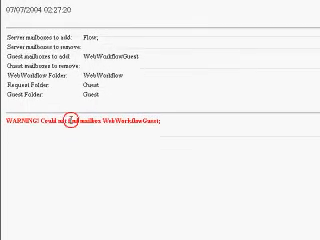